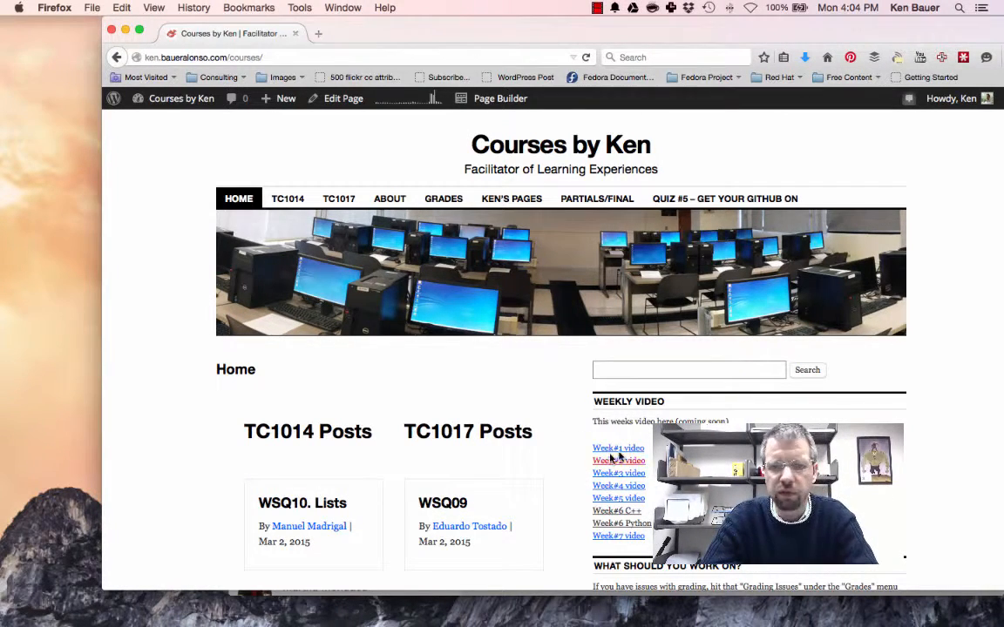
{"action": "mouse_move", "coordinate": [913, 460]}
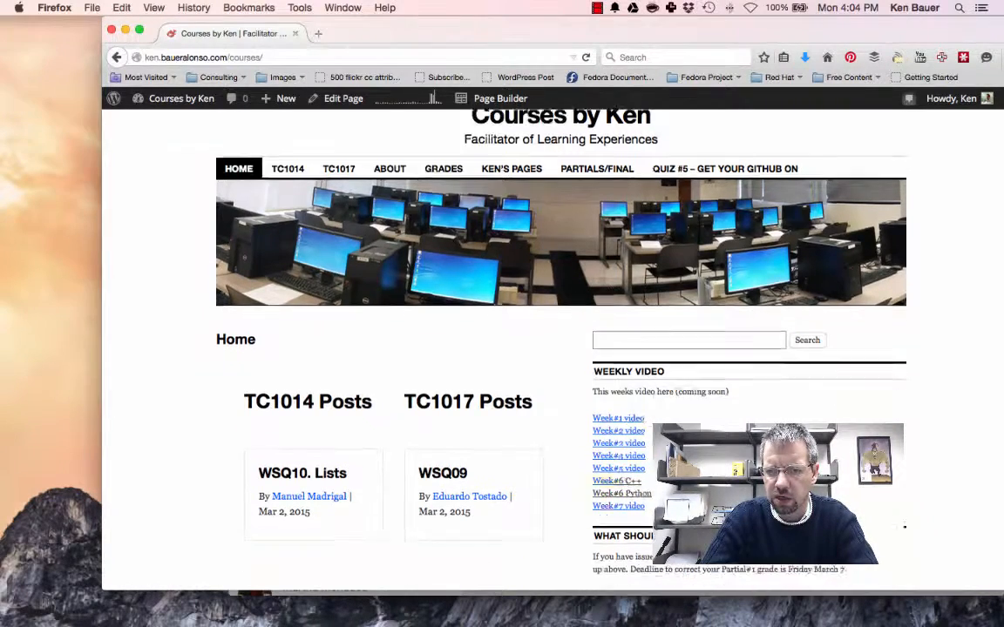
Scroll through the current course page before heading to the quiz.
{"action": "scroll", "scroll_direction": "down", "scroll_amount": 3}
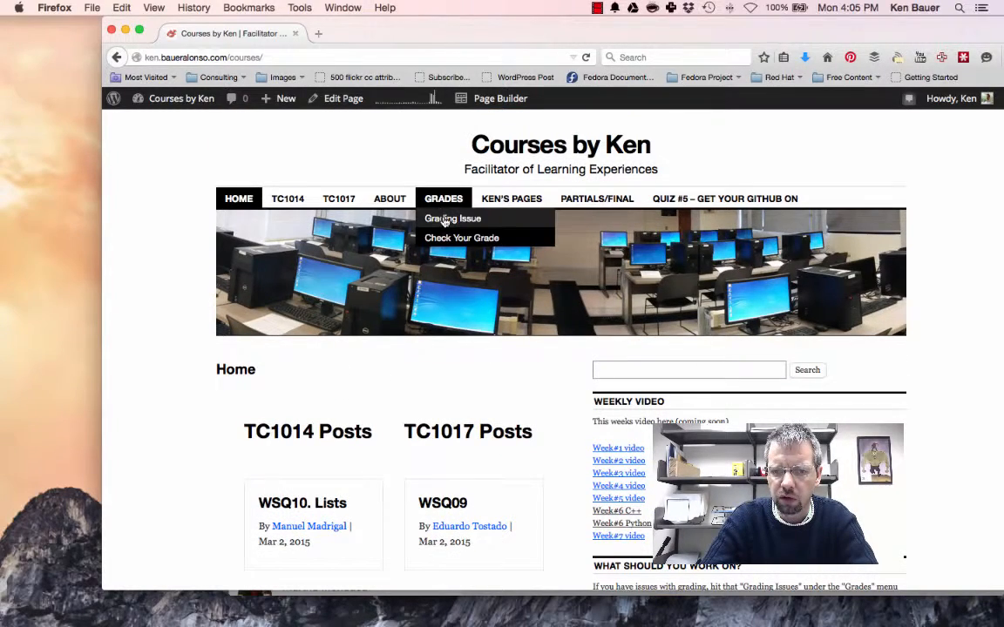
{"action": "scroll", "scroll_direction": "down", "scroll_amount": 3}
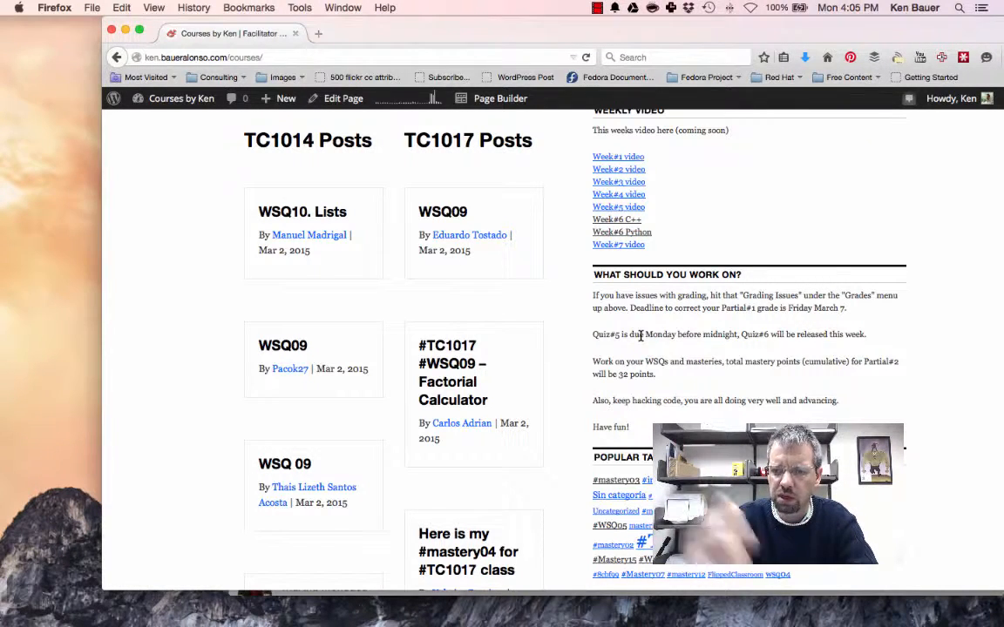
{"action": "mouse_move", "coordinate": [730, 371]}
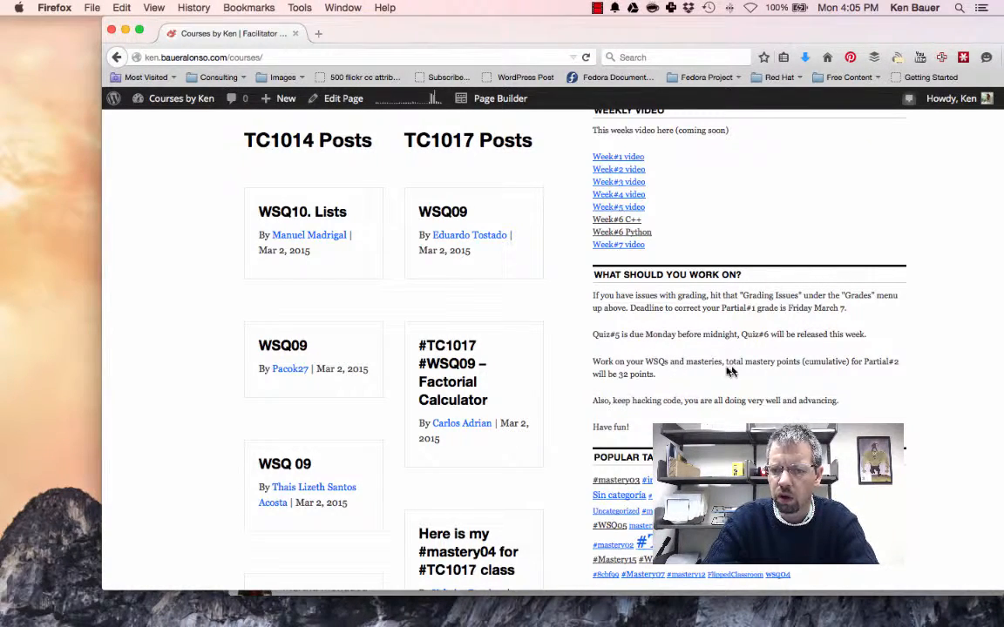
{"action": "mouse_move", "coordinate": [706, 417]}
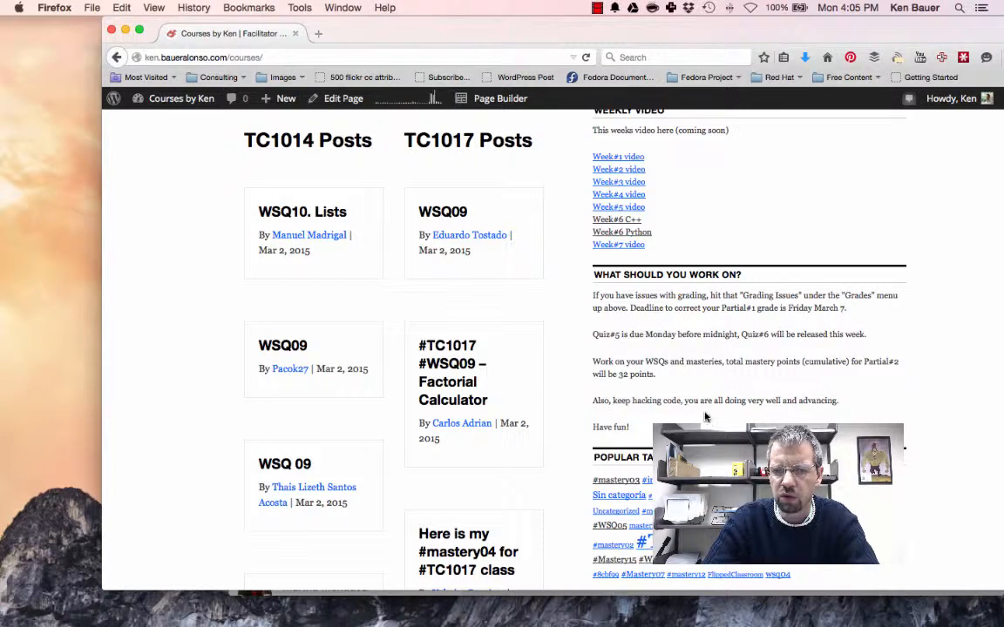
{"action": "scroll", "scroll_direction": "down", "scroll_amount": 3}
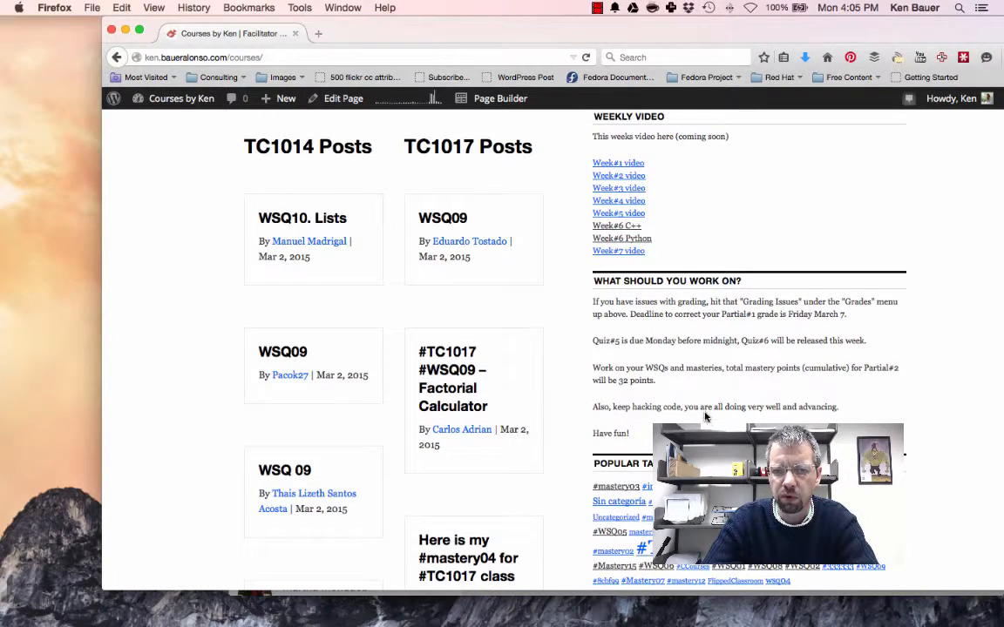
{"action": "scroll", "scroll_direction": "up", "scroll_amount": 3}
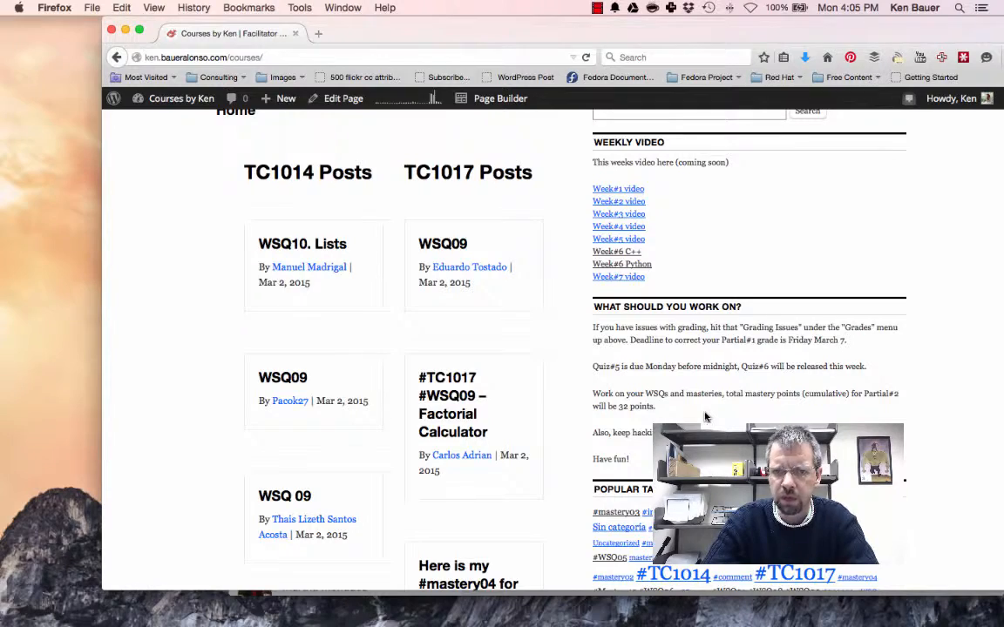
{"action": "scroll", "scroll_direction": "up", "scroll_amount": 3}
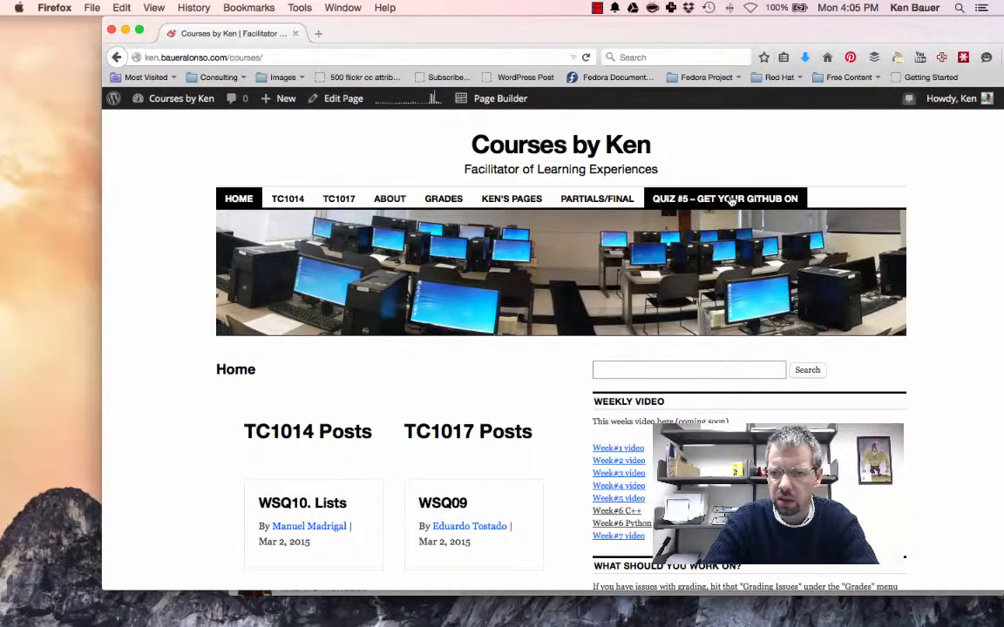
Open the Quiz #5 – Get Your GitHub on page and view its repository URL question.
{"action": "left_click", "coordinate": [725, 199]}
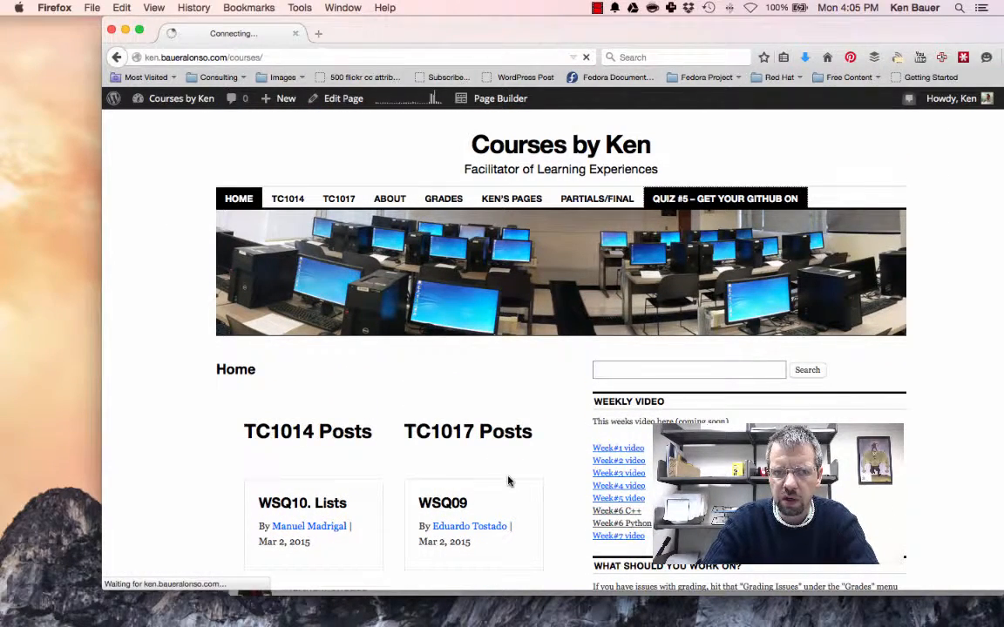
{"action": "left_click", "coordinate": [724, 199]}
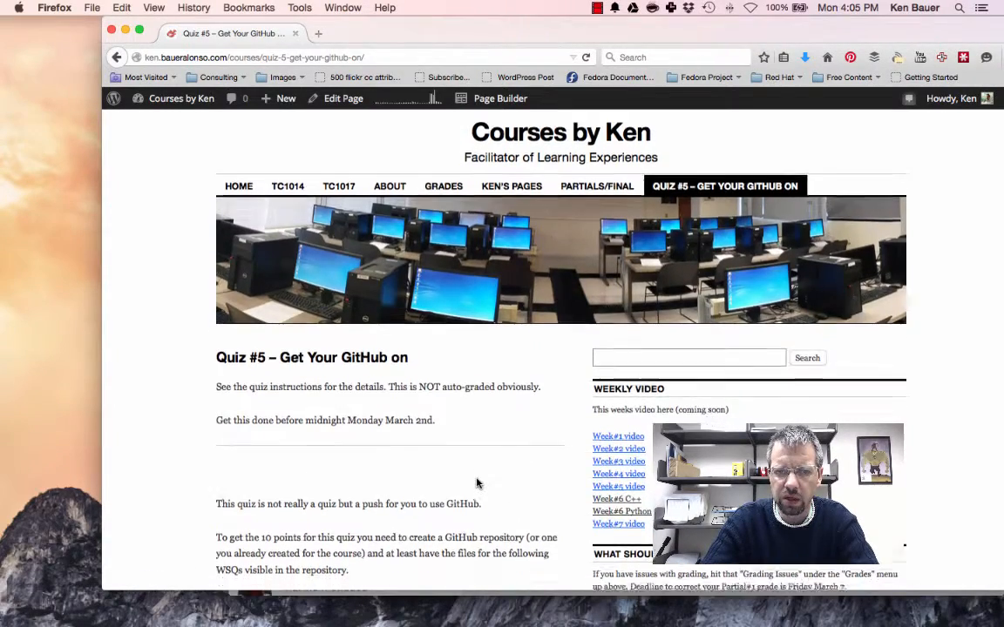
{"action": "scroll", "scroll_direction": "down", "scroll_amount": 3}
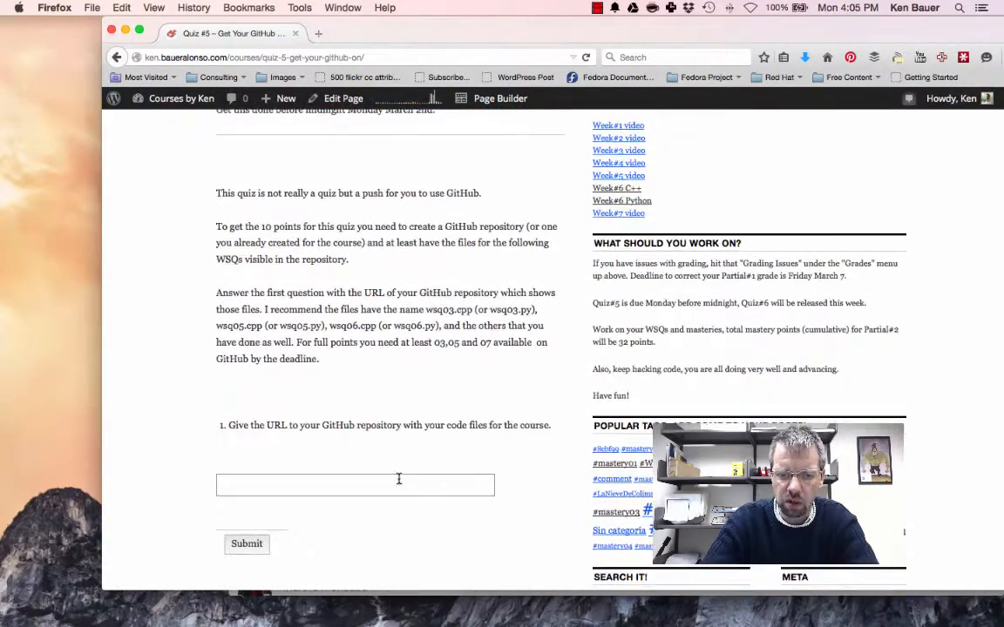
{"action": "scroll", "scroll_direction": "up", "scroll_amount": 3}
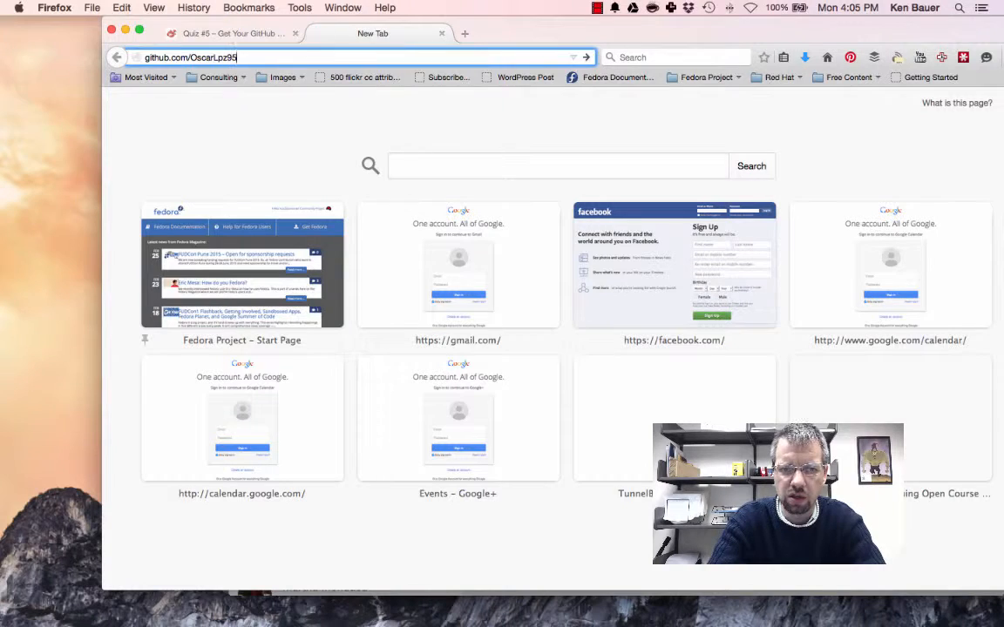
Load the GitHub profile, open the TC1014 repository and select its web address.
{"action": "key", "text": "Return"}
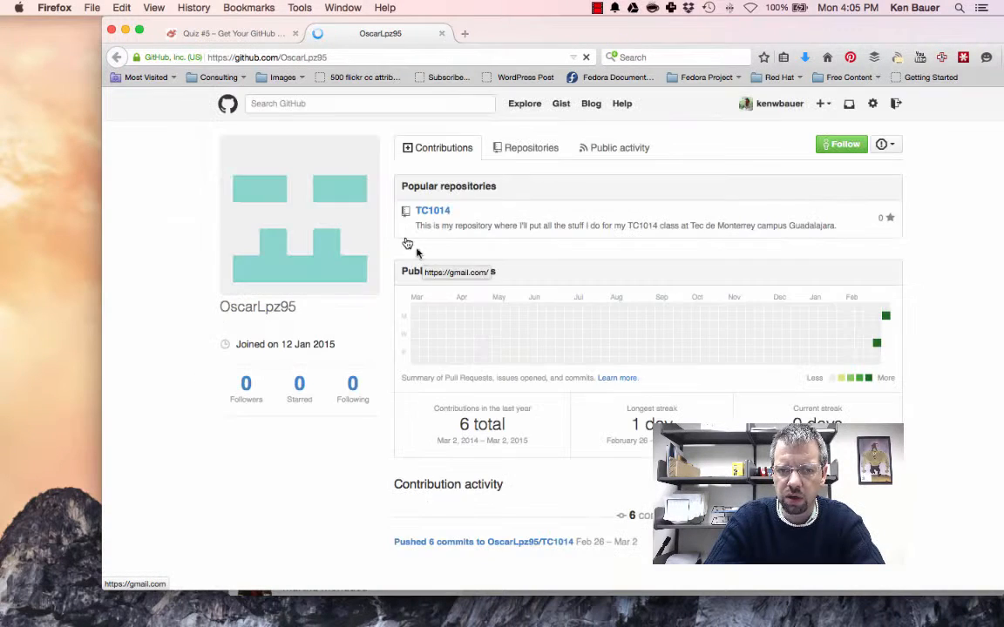
{"action": "left_click", "coordinate": [432, 209]}
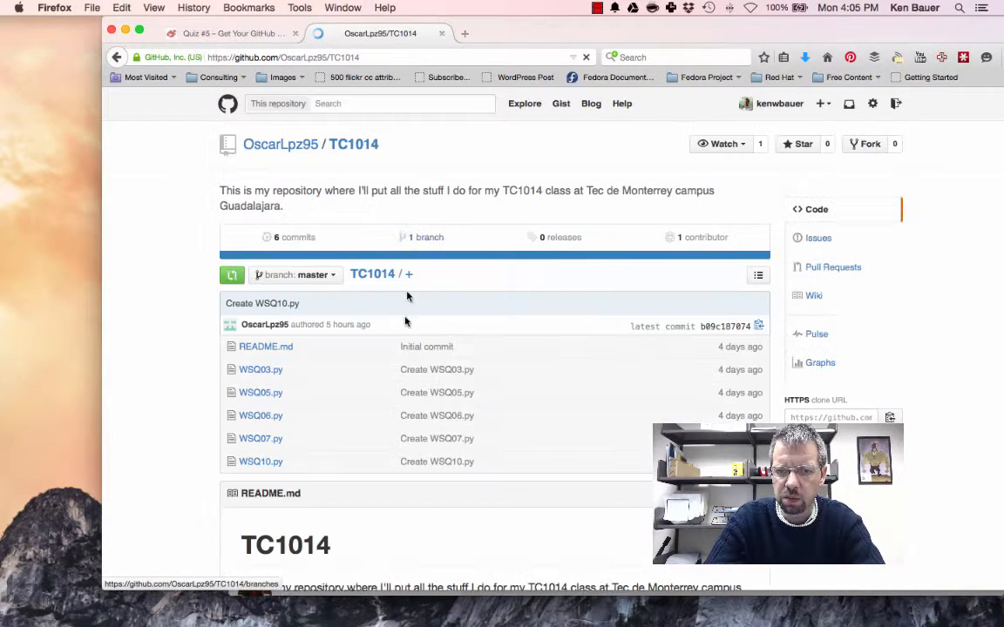
{"action": "left_click", "coordinate": [282, 55]}
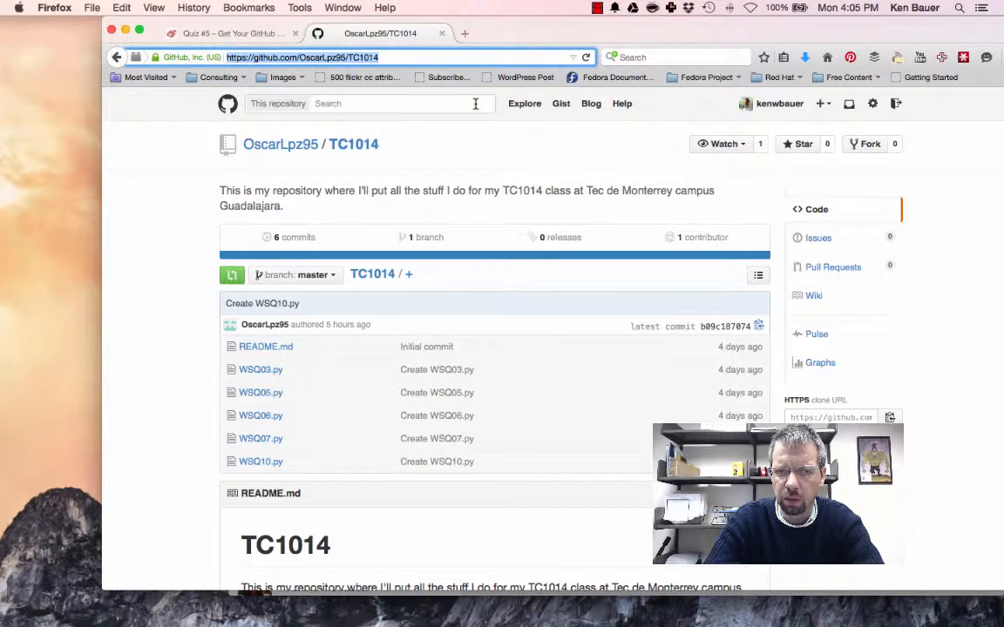
{"action": "mouse_move", "coordinate": [463, 301]}
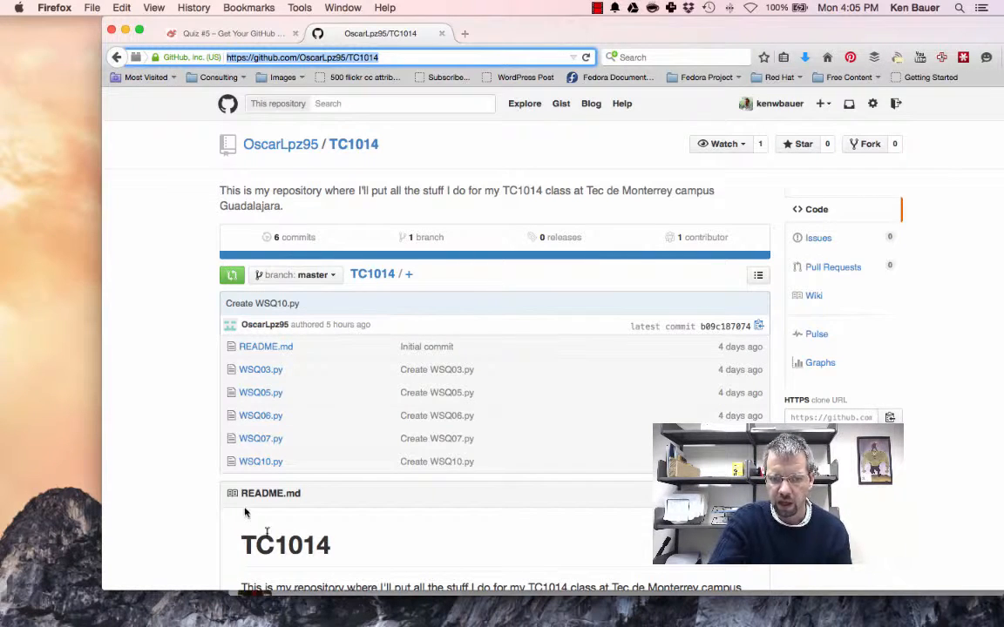
{"action": "mouse_move", "coordinate": [254, 423]}
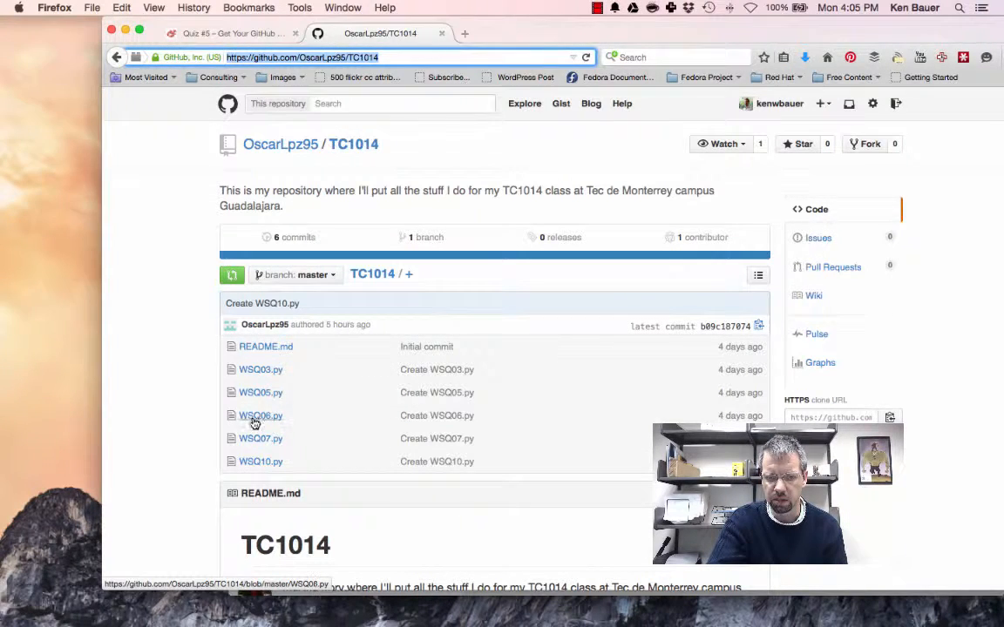
{"action": "mouse_move", "coordinate": [523, 446]}
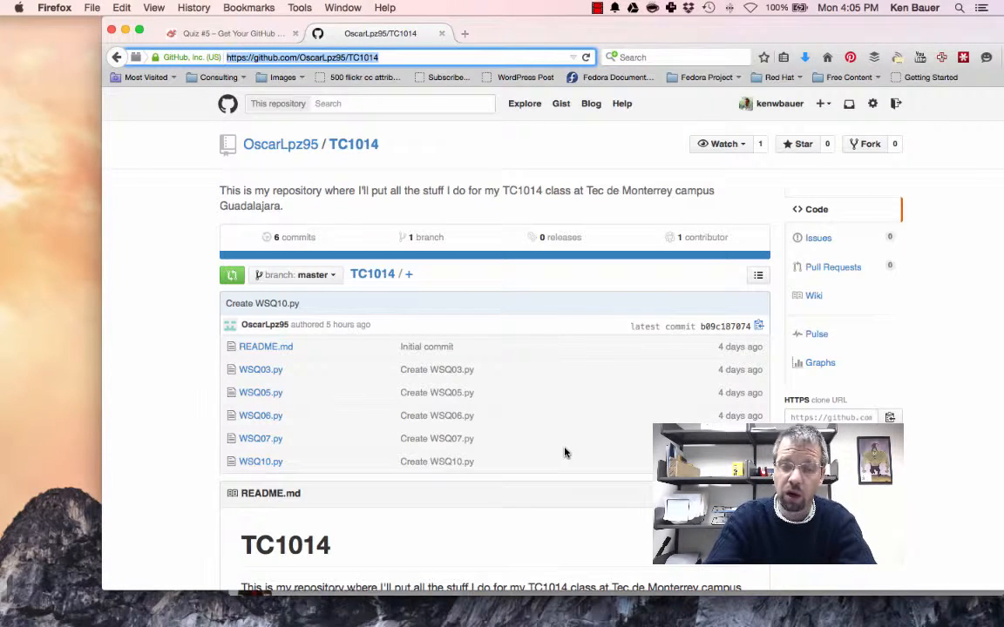
{"action": "left_click", "coordinate": [380, 56]}
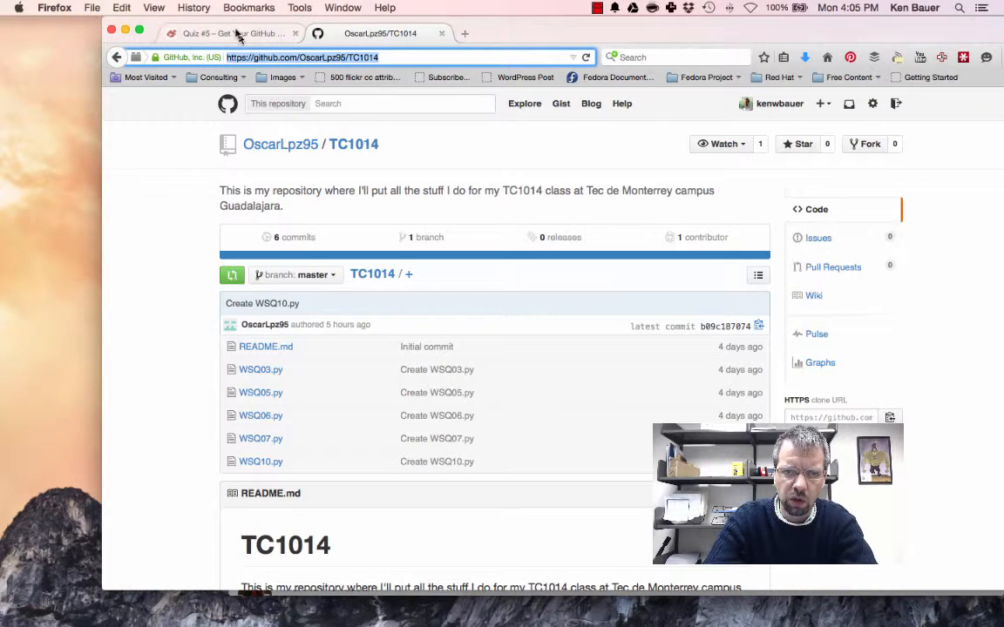
{"action": "left_click", "coordinate": [226, 33]}
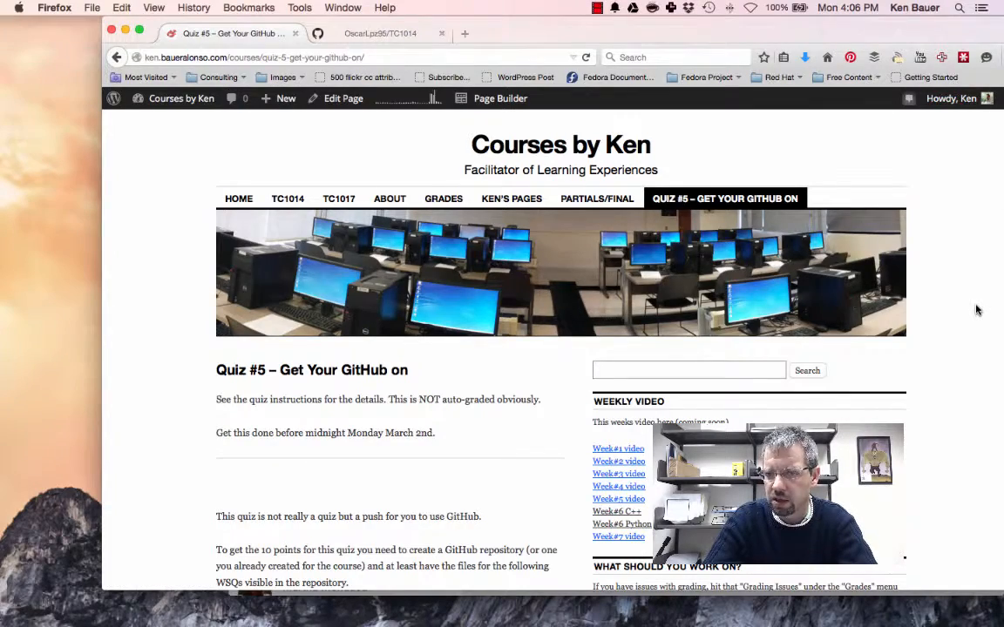
{"action": "scroll", "scroll_direction": "down", "scroll_amount": 3}
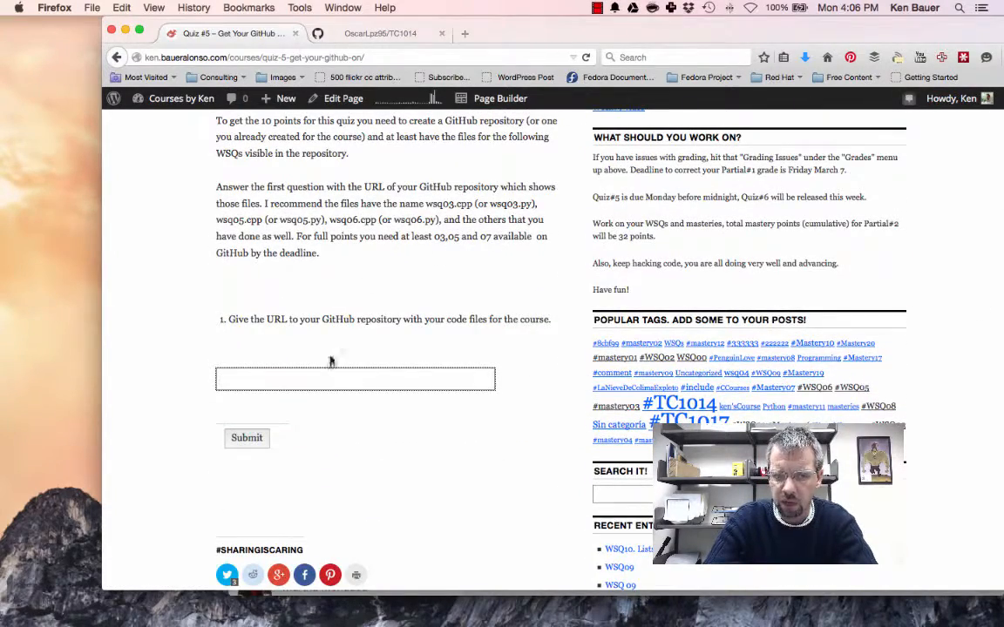
{"action": "type", "text": "https://github.com/OscarLpz95/TC1014"}
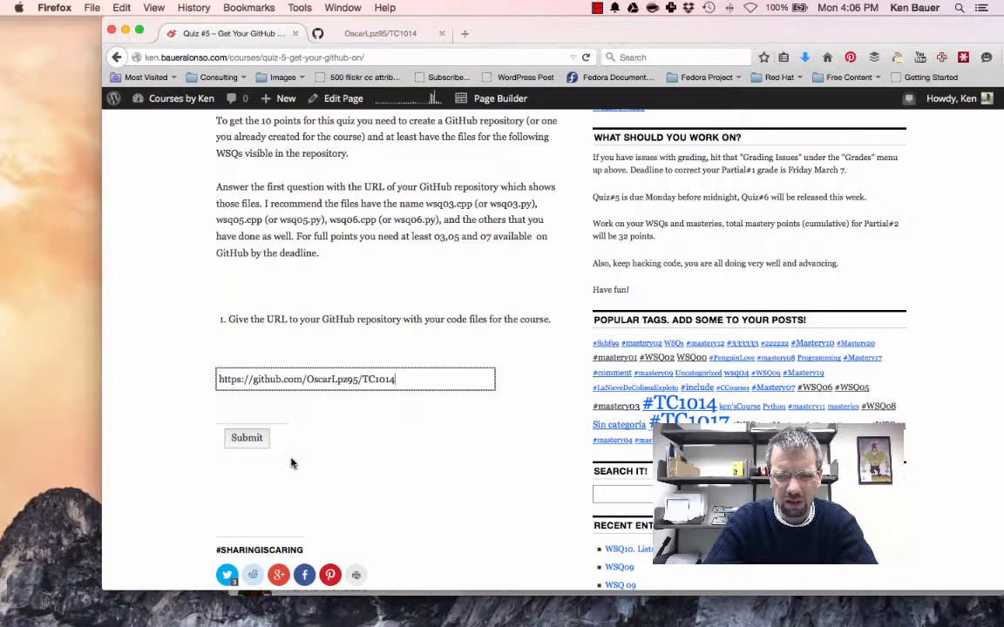
{"action": "mouse_move", "coordinate": [355, 429]}
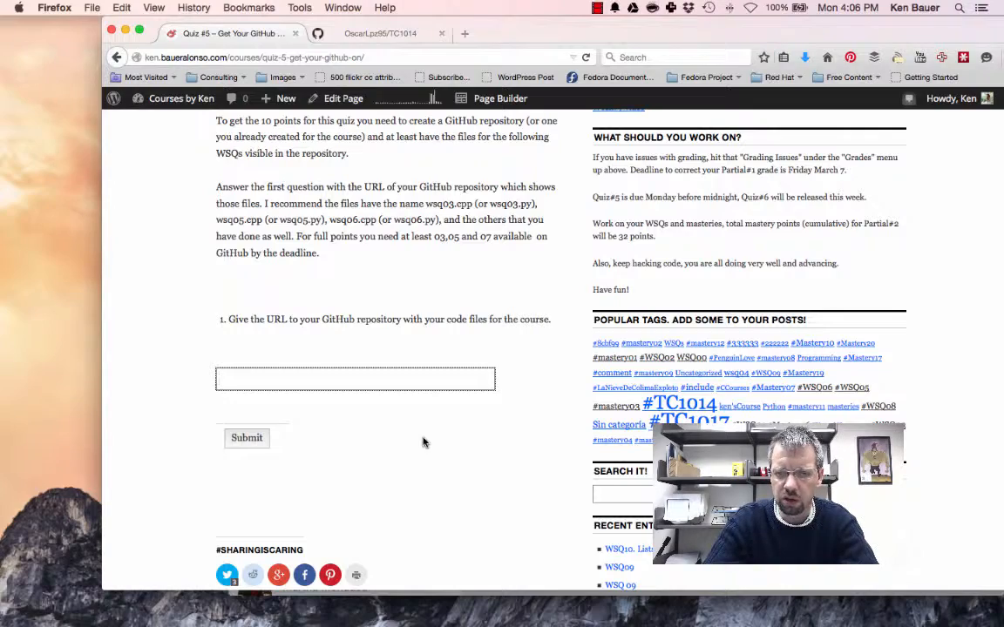
{"action": "scroll", "scroll_direction": "up", "scroll_amount": 3}
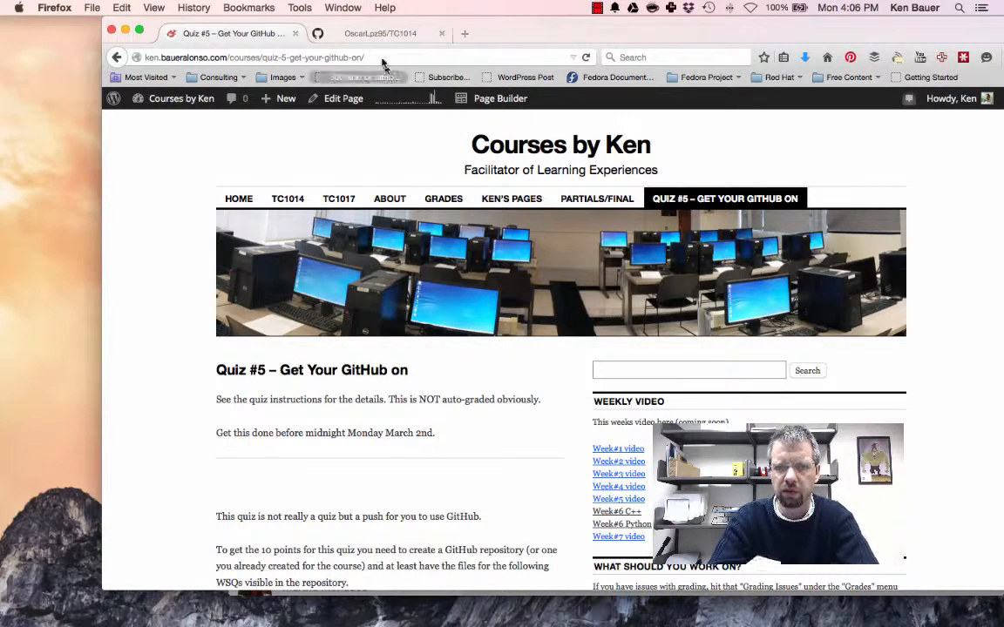
Open the WSQs TC1014 page from the course menu and choose WSQ10 – Lists.
{"action": "left_click", "coordinate": [441, 33]}
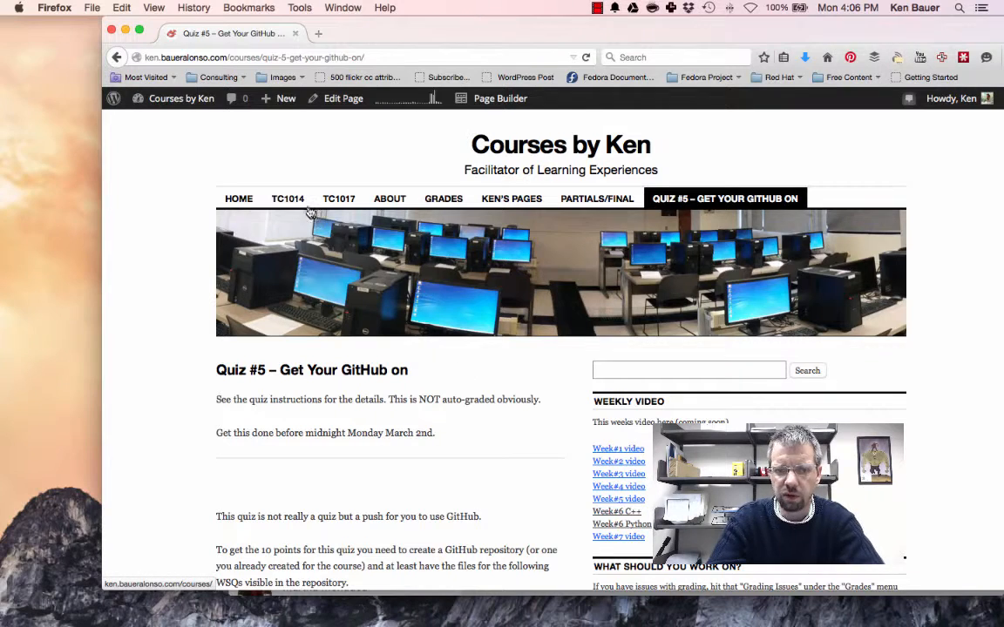
{"action": "left_click", "coordinate": [286, 198]}
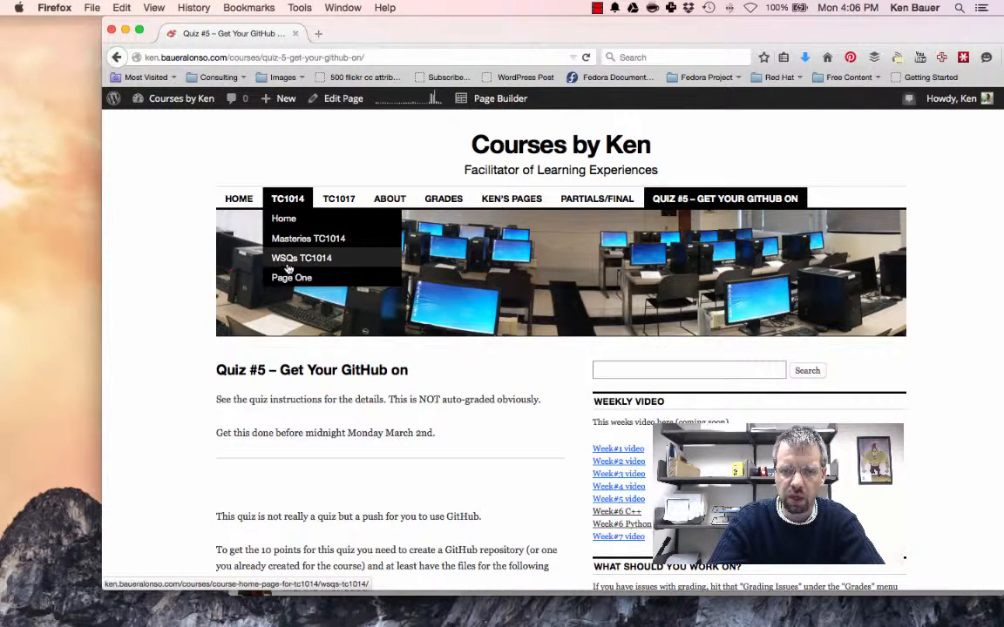
{"action": "left_click", "coordinate": [299, 258]}
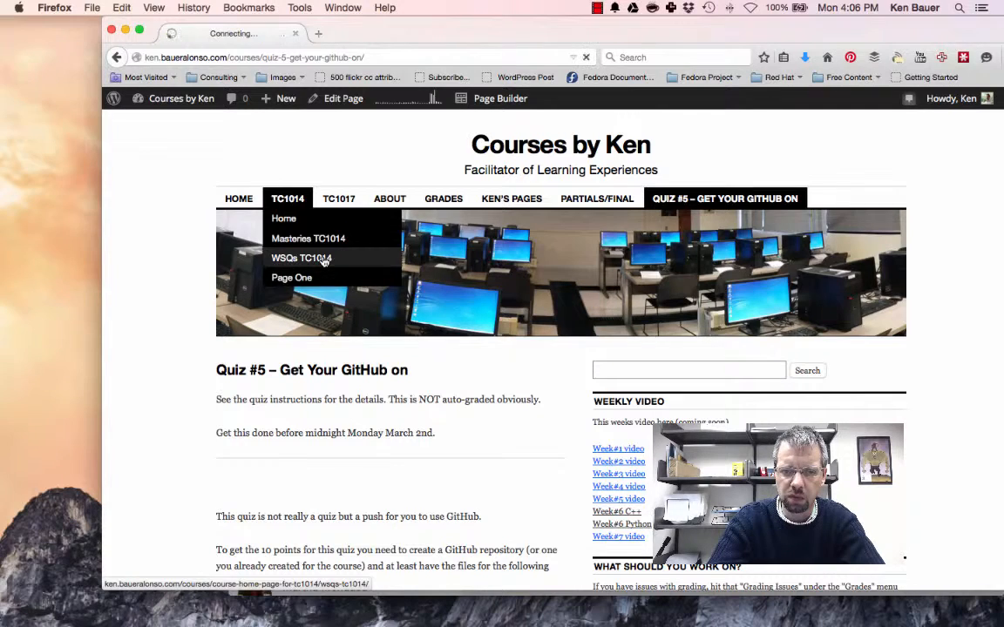
{"action": "left_click", "coordinate": [300, 258]}
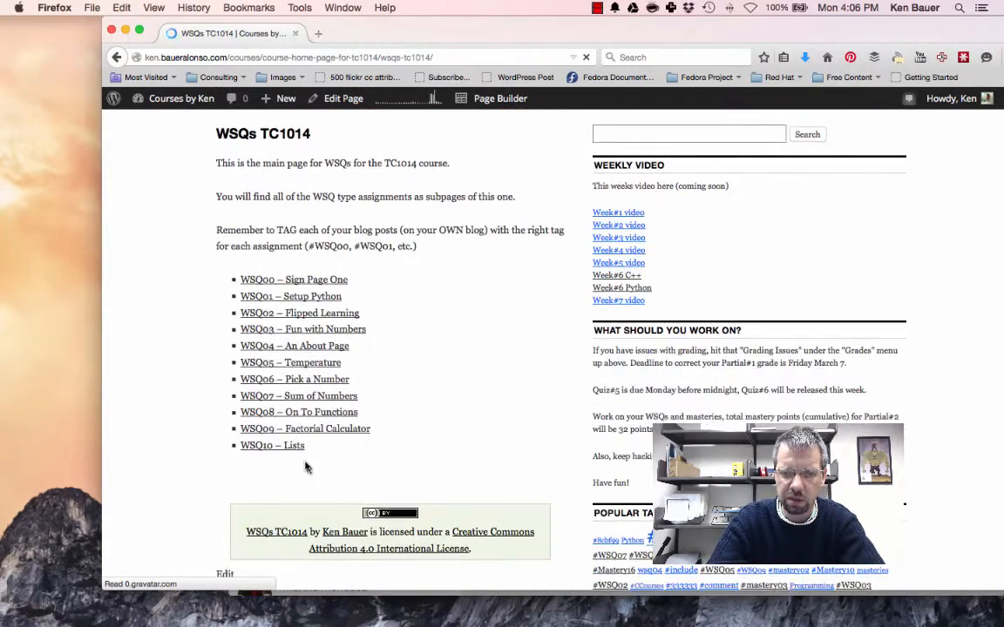
{"action": "left_click", "coordinate": [272, 446]}
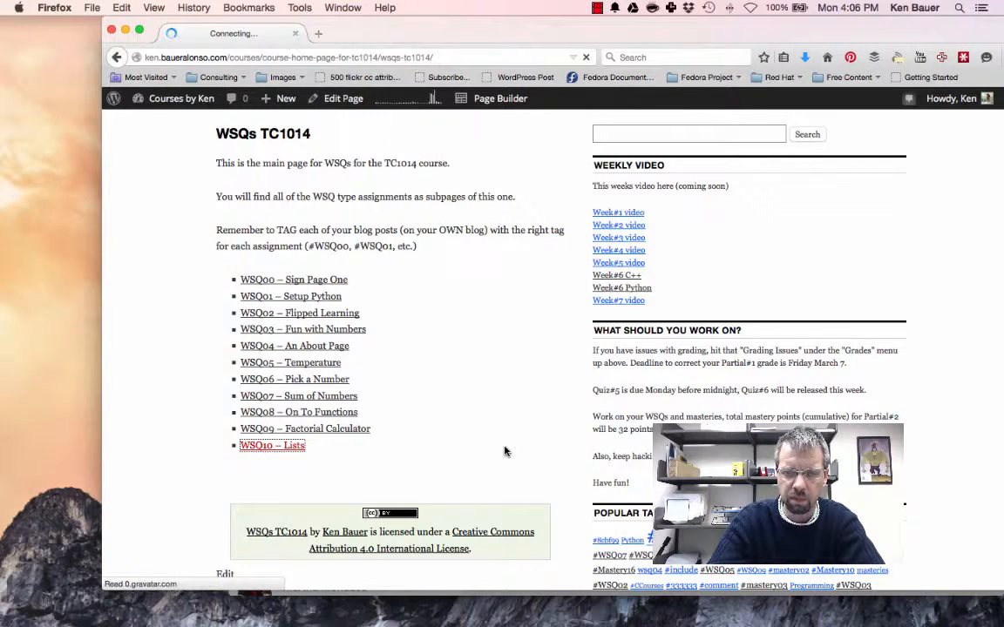
{"action": "mouse_move", "coordinate": [500, 401]}
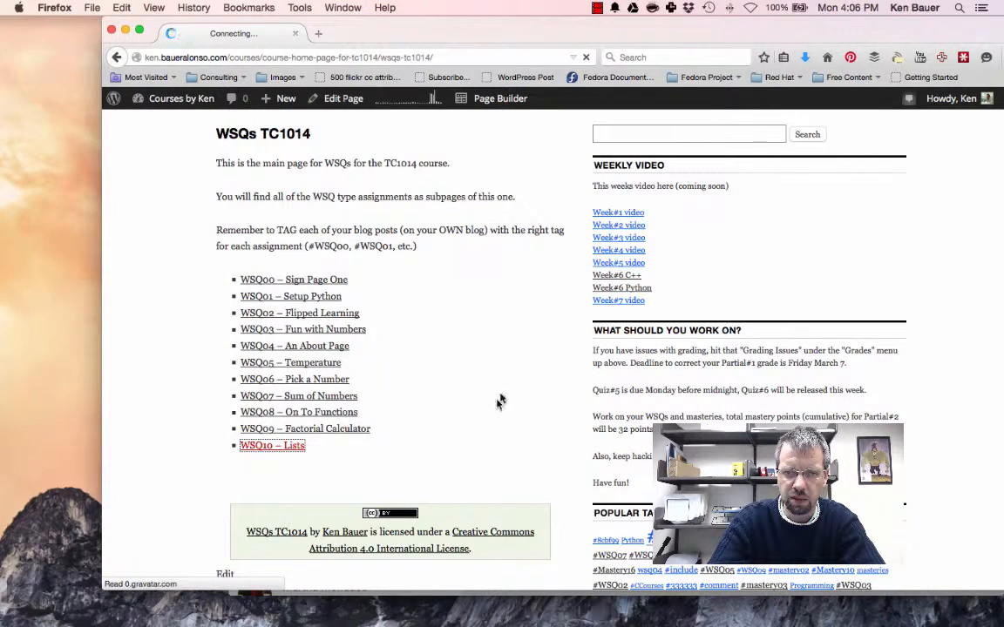
{"action": "mouse_move", "coordinate": [503, 393]}
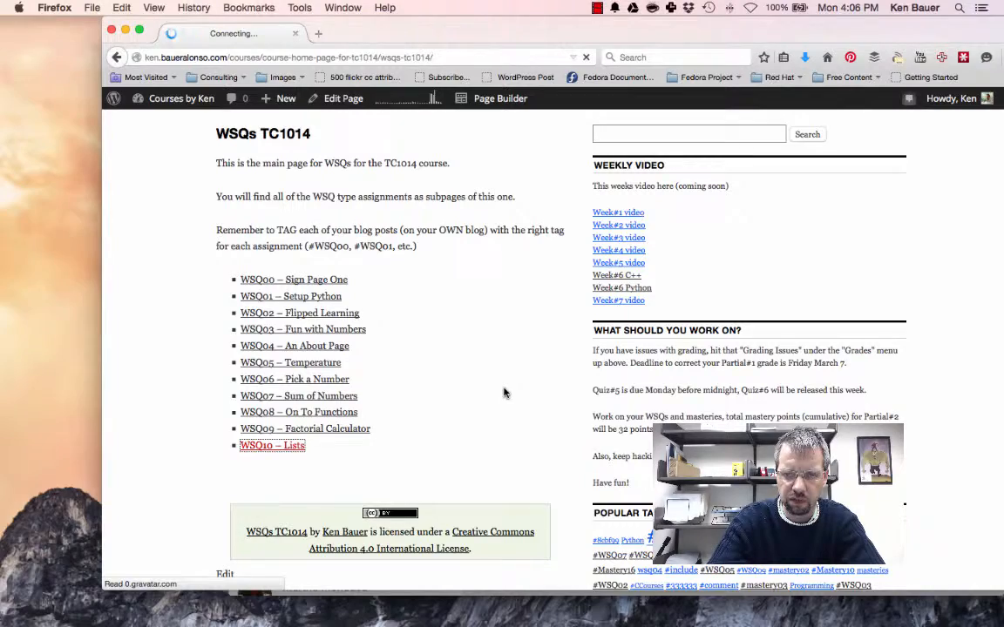
Scroll through WSQ10 – Lists' What to Do, Details and What to Submit sections, then back to top.
{"action": "left_click", "coordinate": [272, 446]}
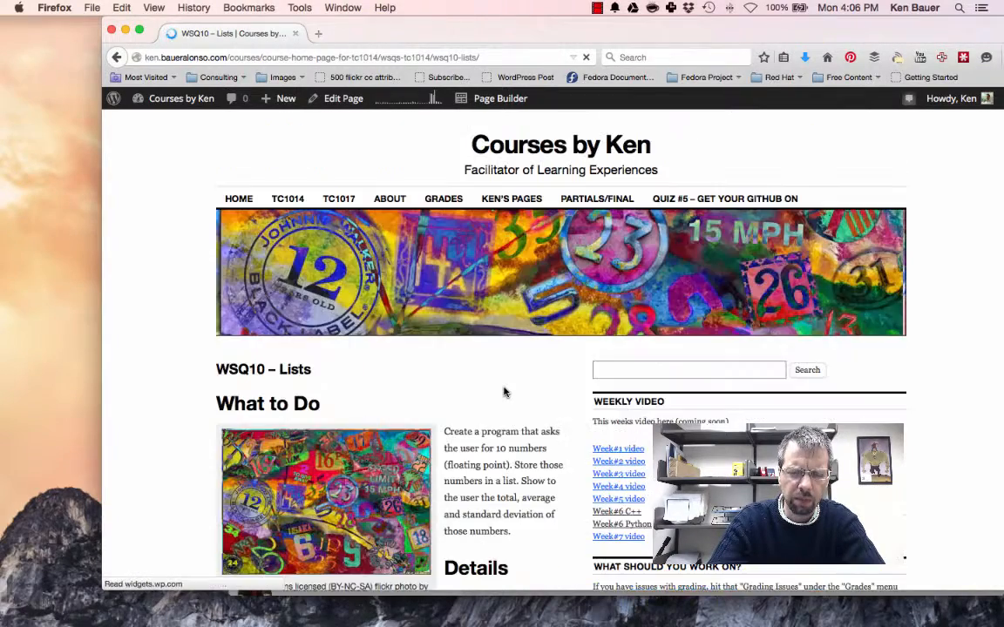
{"action": "scroll", "scroll_direction": "down", "scroll_amount": 3}
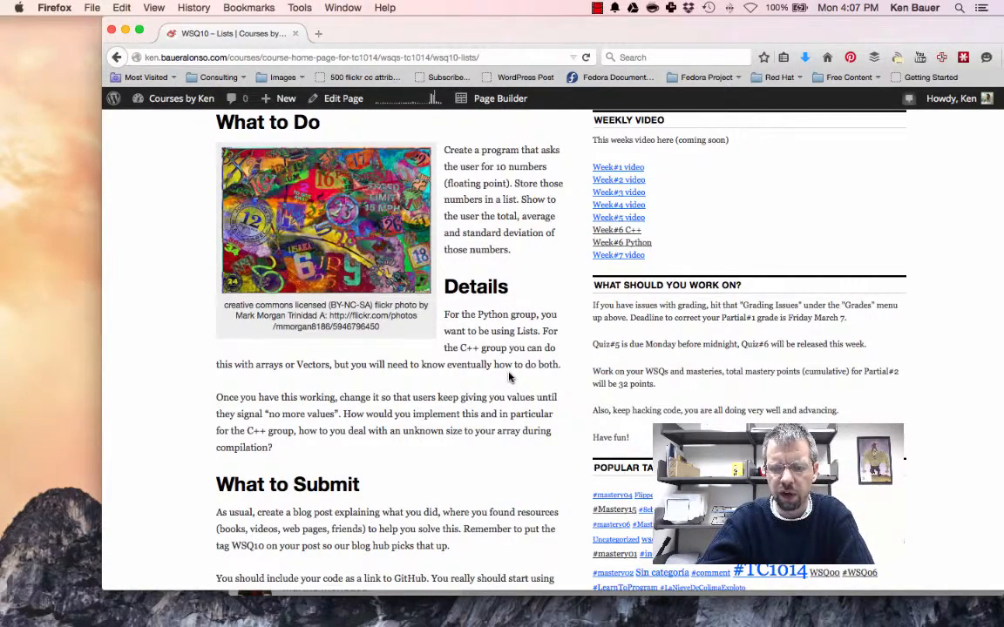
{"action": "scroll", "scroll_direction": "down", "scroll_amount": 3}
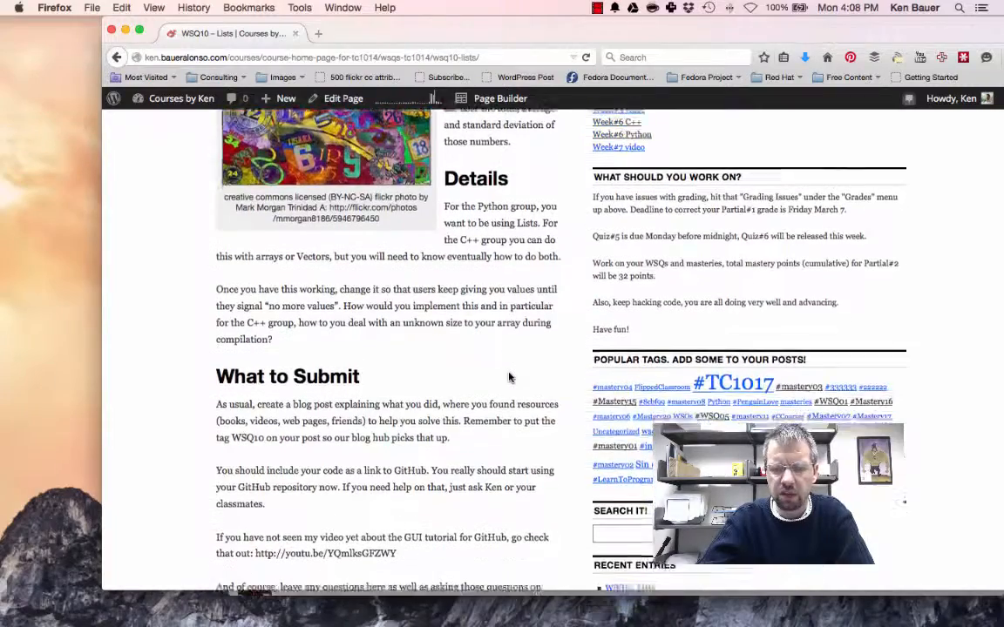
{"action": "scroll", "scroll_direction": "up", "scroll_amount": 3}
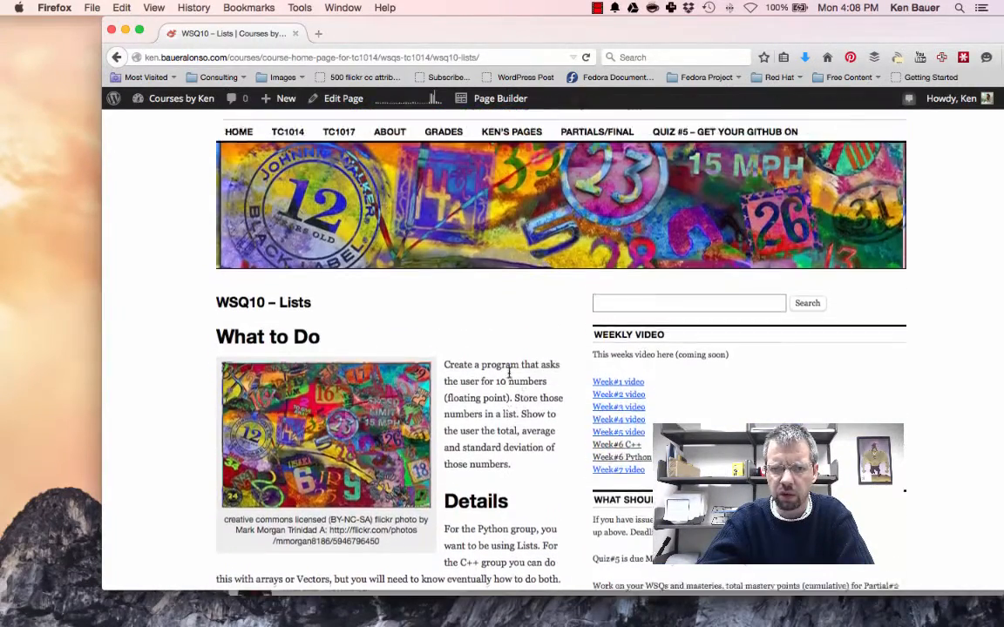
{"action": "scroll", "scroll_direction": "up", "scroll_amount": 3}
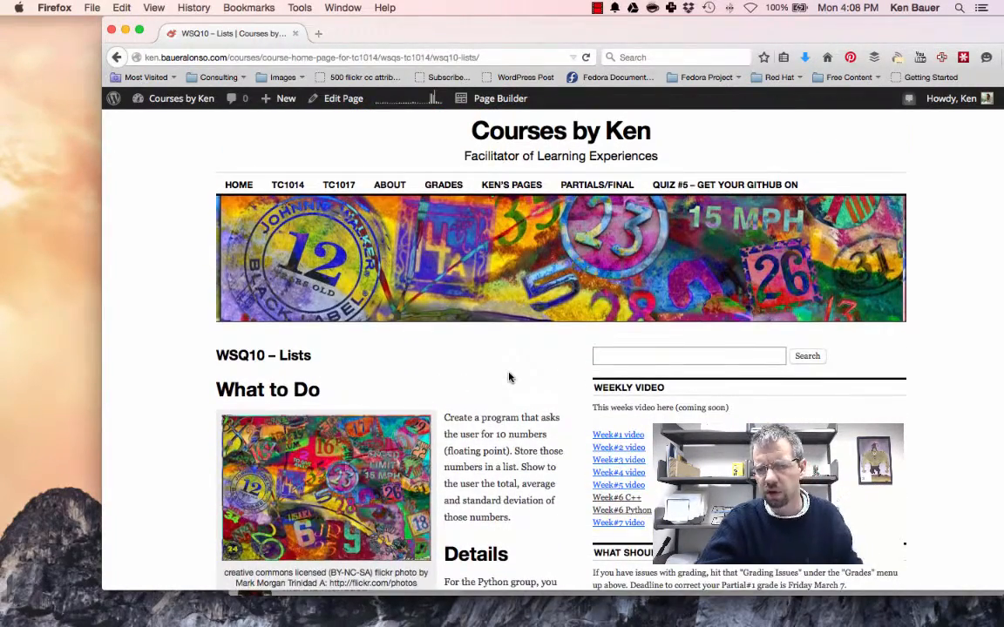